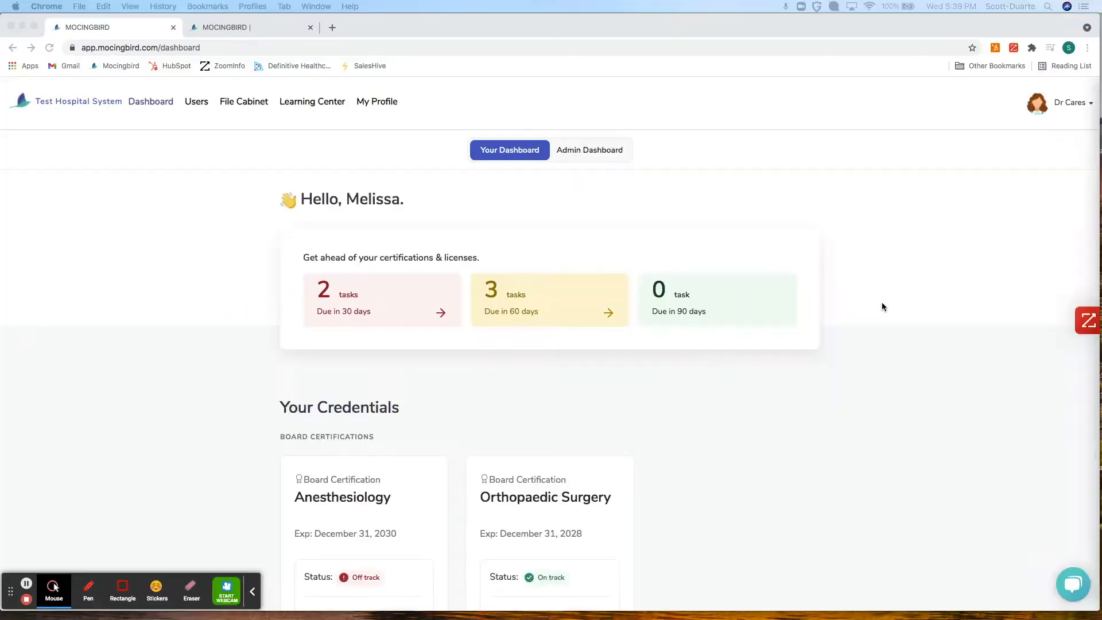
Scroll through the Connecticut State License 2021 recertification requirements.
{"action": "scroll", "scroll_direction": "down", "scroll_amount": 3}
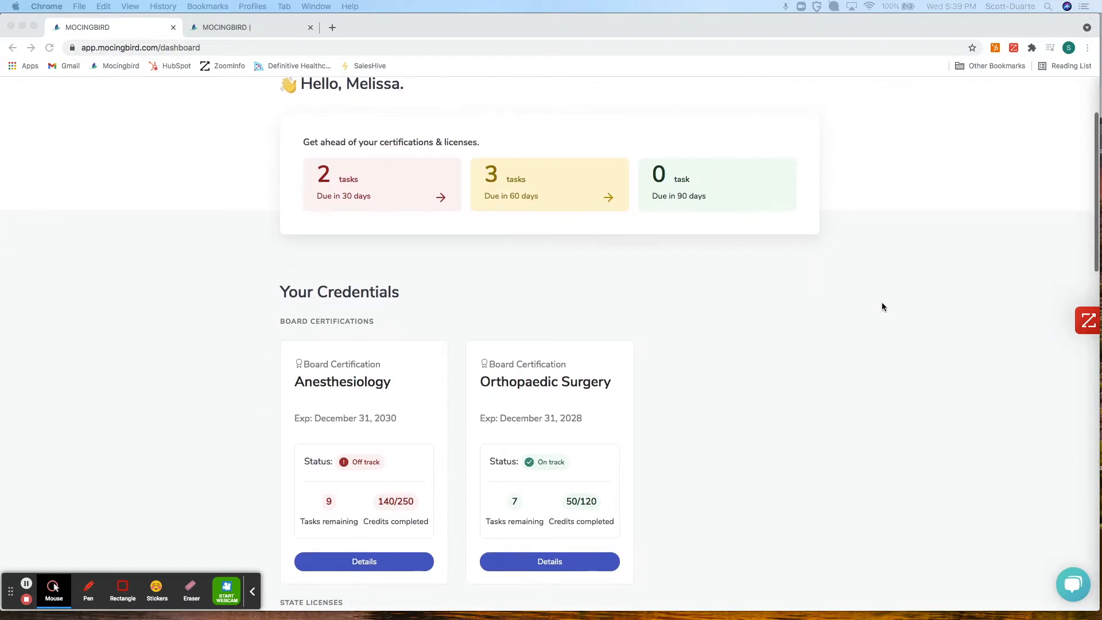
{"action": "scroll", "scroll_direction": "down", "scroll_amount": 3}
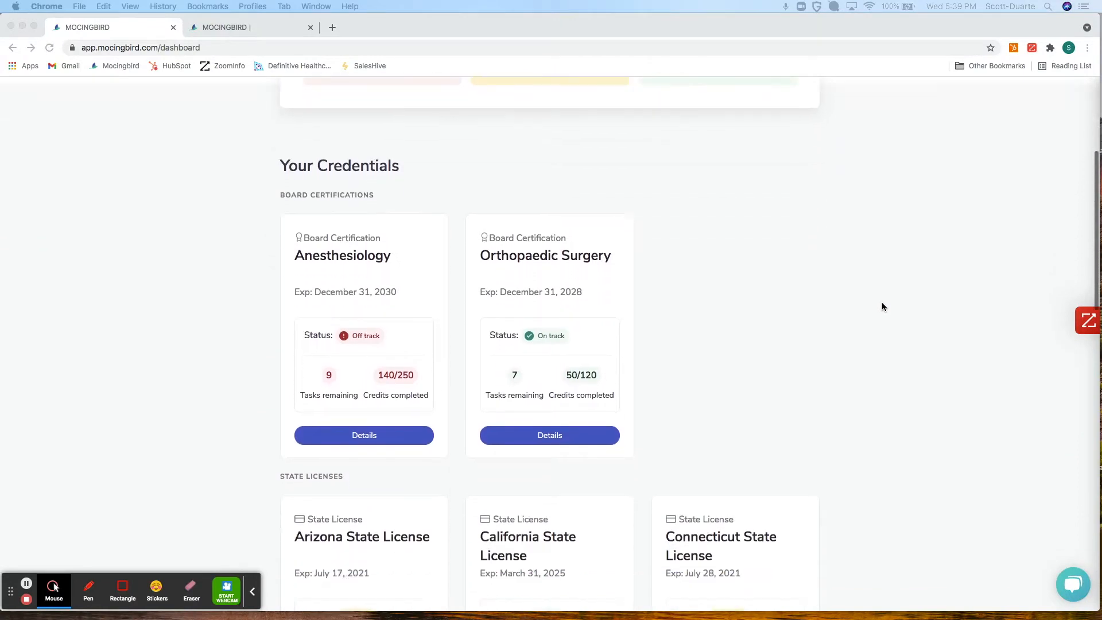
{"action": "scroll", "scroll_direction": "down", "scroll_amount": 3}
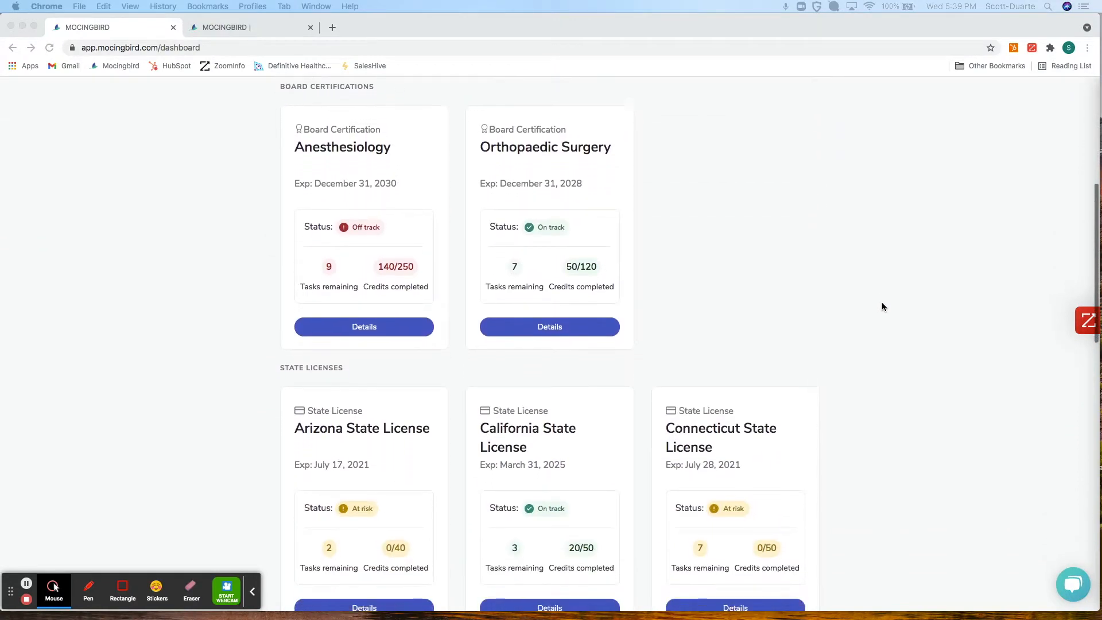
{"action": "scroll", "scroll_direction": "down", "scroll_amount": 3}
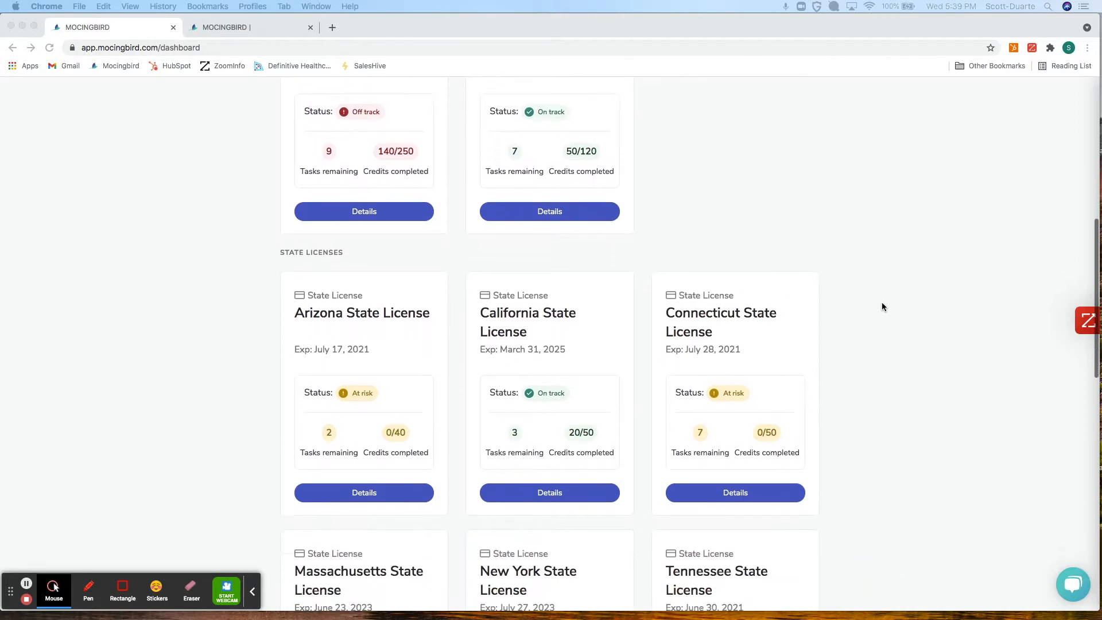
{"action": "scroll", "scroll_direction": "down", "scroll_amount": 3}
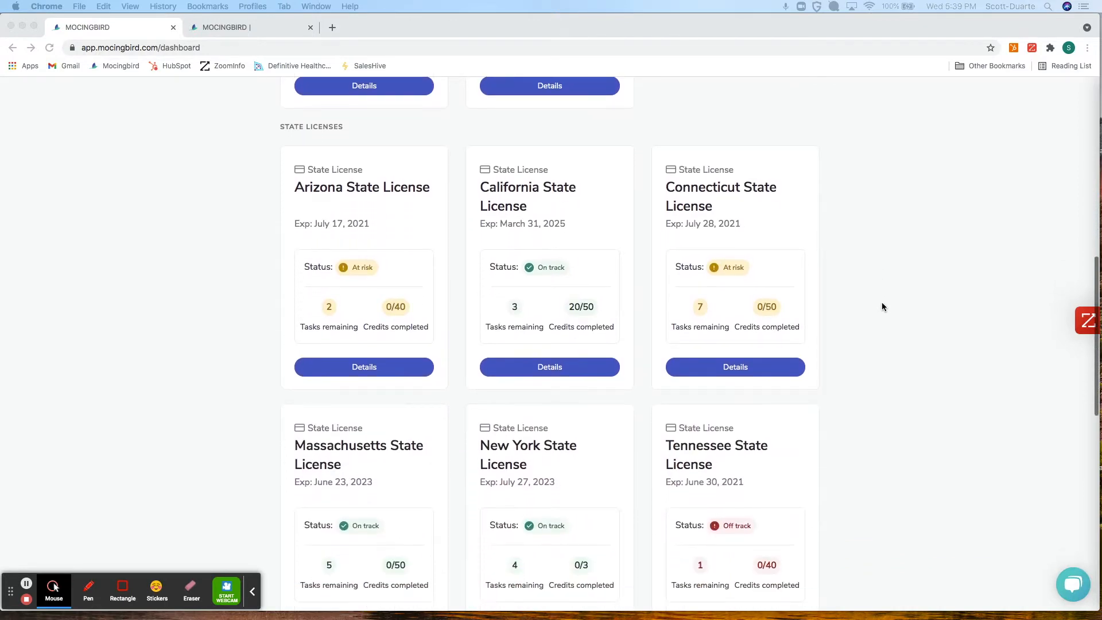
{"action": "scroll", "scroll_direction": "down", "scroll_amount": 3}
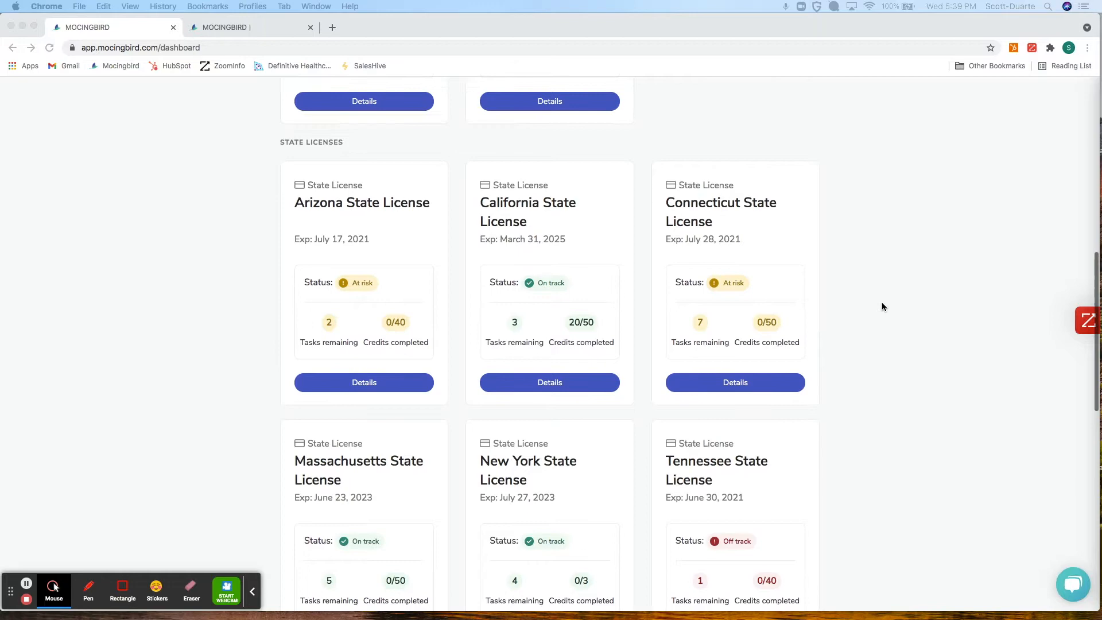
{"action": "scroll", "scroll_direction": "up", "scroll_amount": 3}
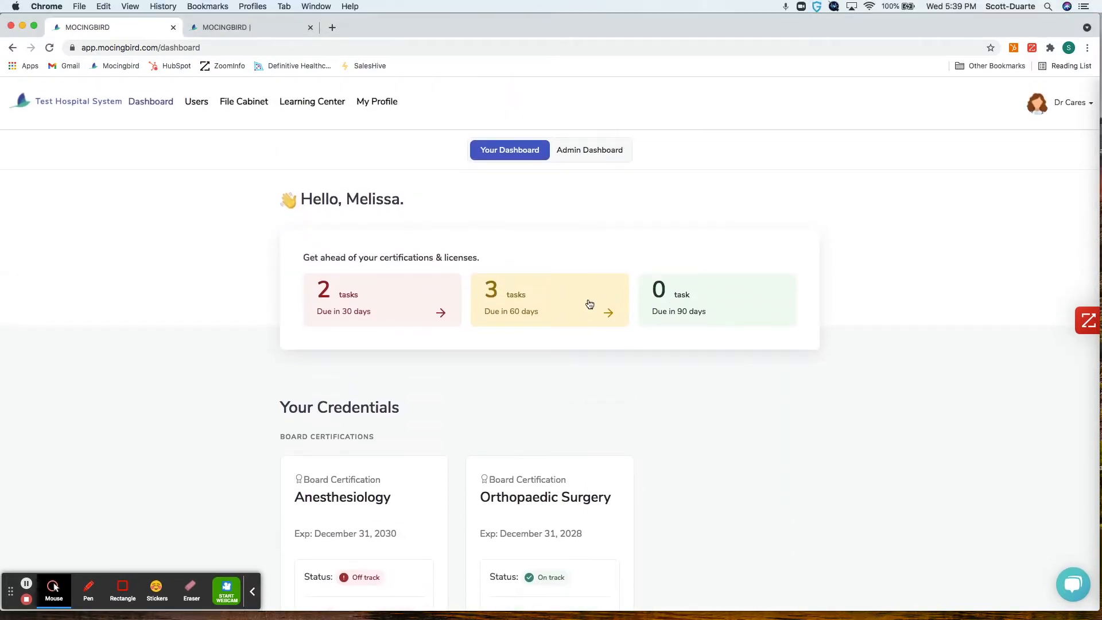
Review the tasks due within 60 days, then dismiss that list.
{"action": "left_click", "coordinate": [550, 300]}
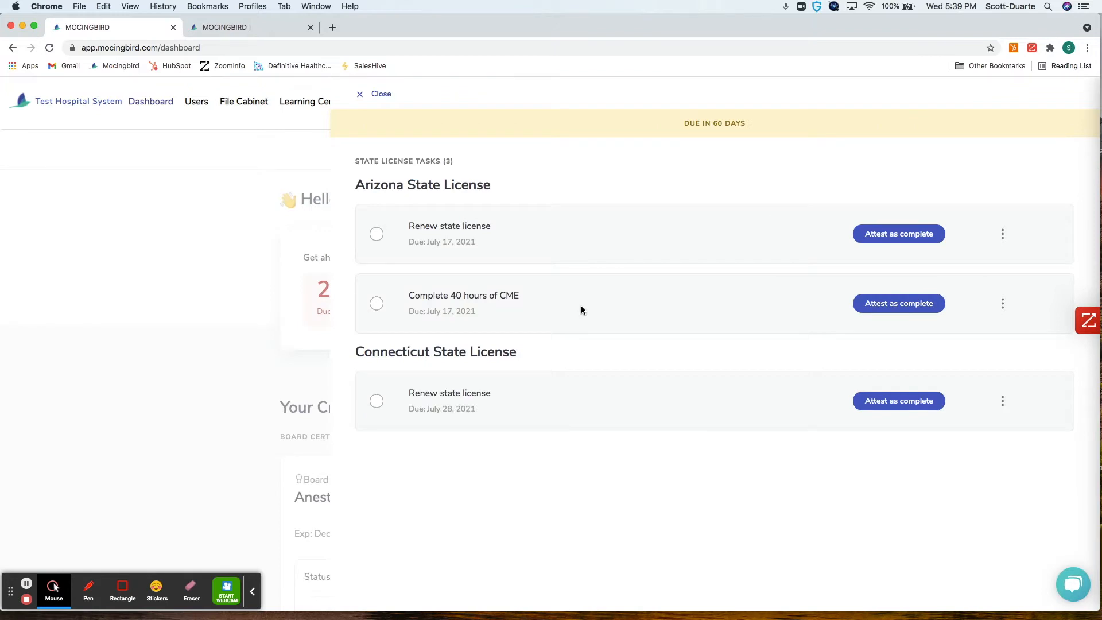
{"action": "mouse_move", "coordinate": [412, 258]}
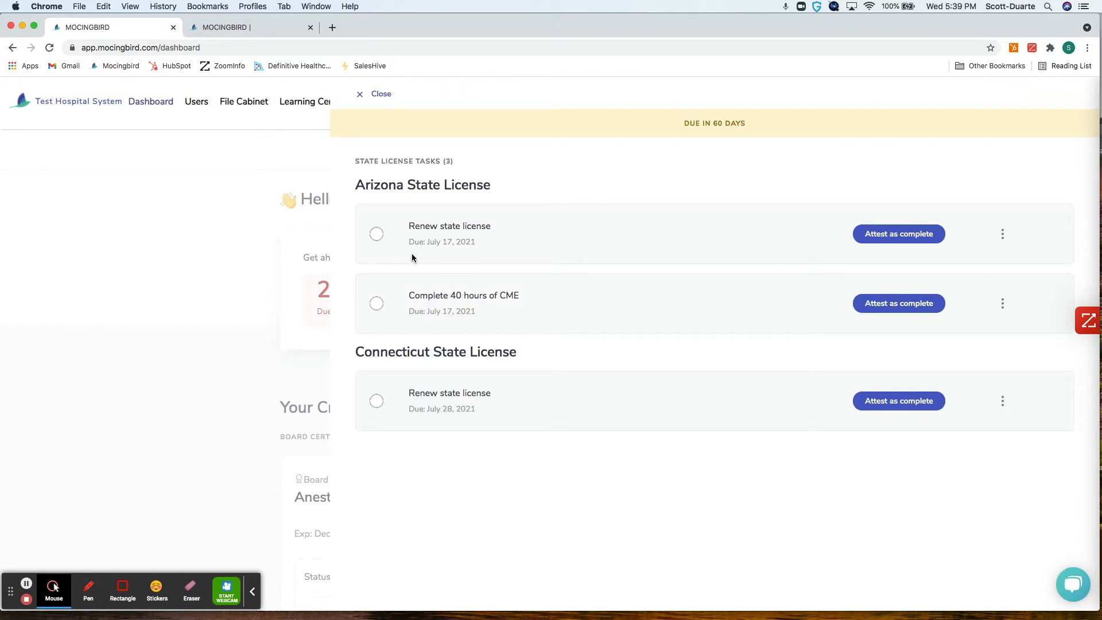
{"action": "mouse_move", "coordinate": [443, 229]}
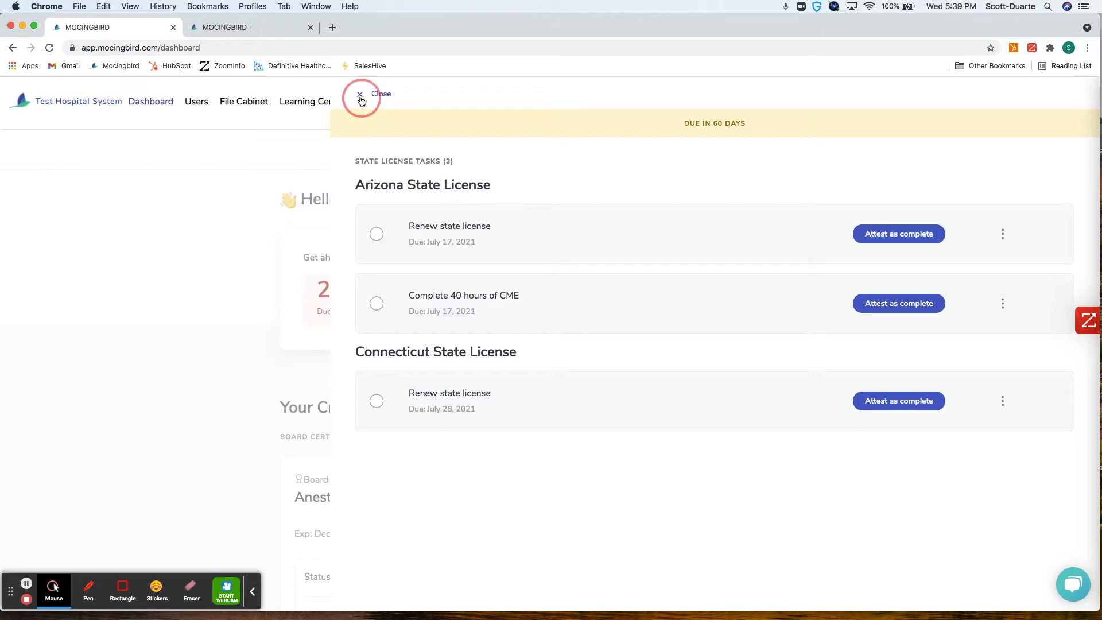
{"action": "left_click", "coordinate": [361, 99]}
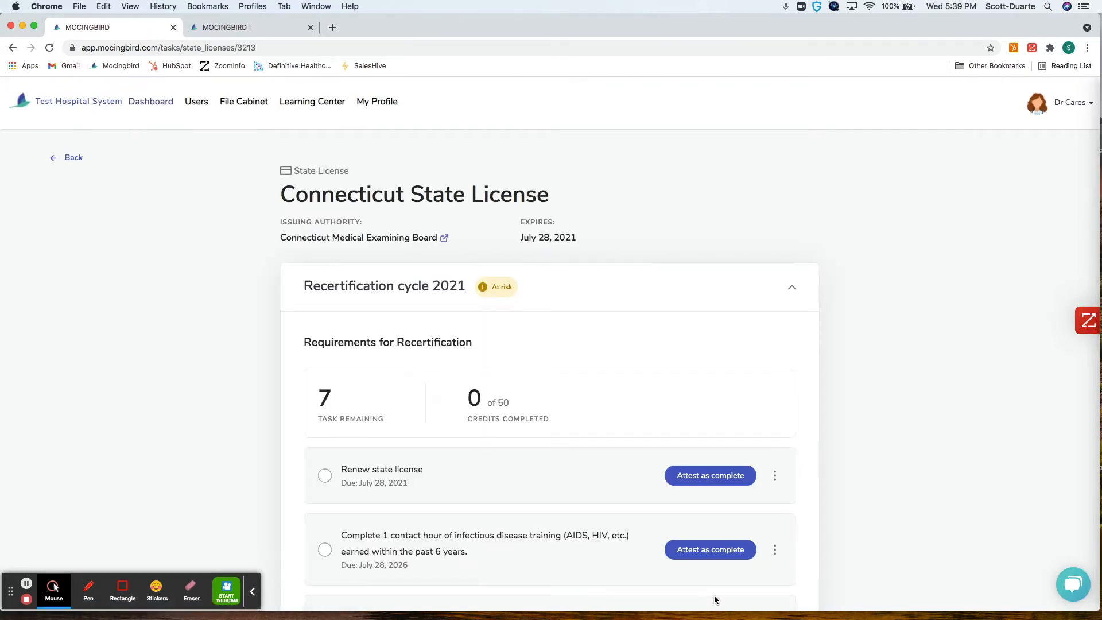
Look over the remaining recertification tasks and go to the File Cabinet documents area.
{"action": "scroll", "scroll_direction": "down", "scroll_amount": 3}
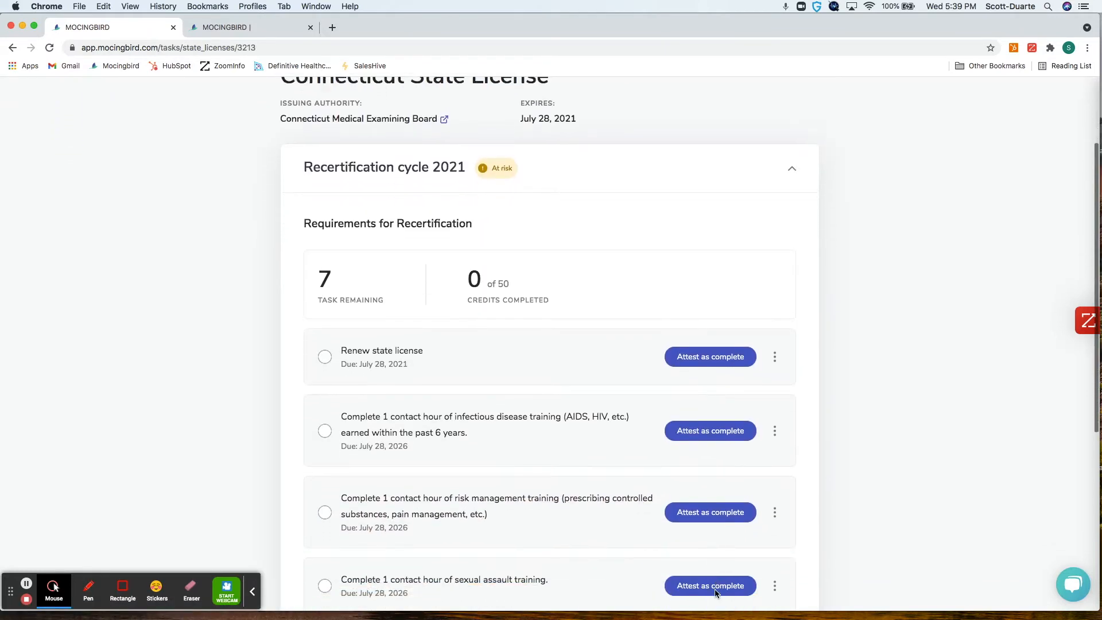
{"action": "scroll", "scroll_direction": "down", "scroll_amount": 3}
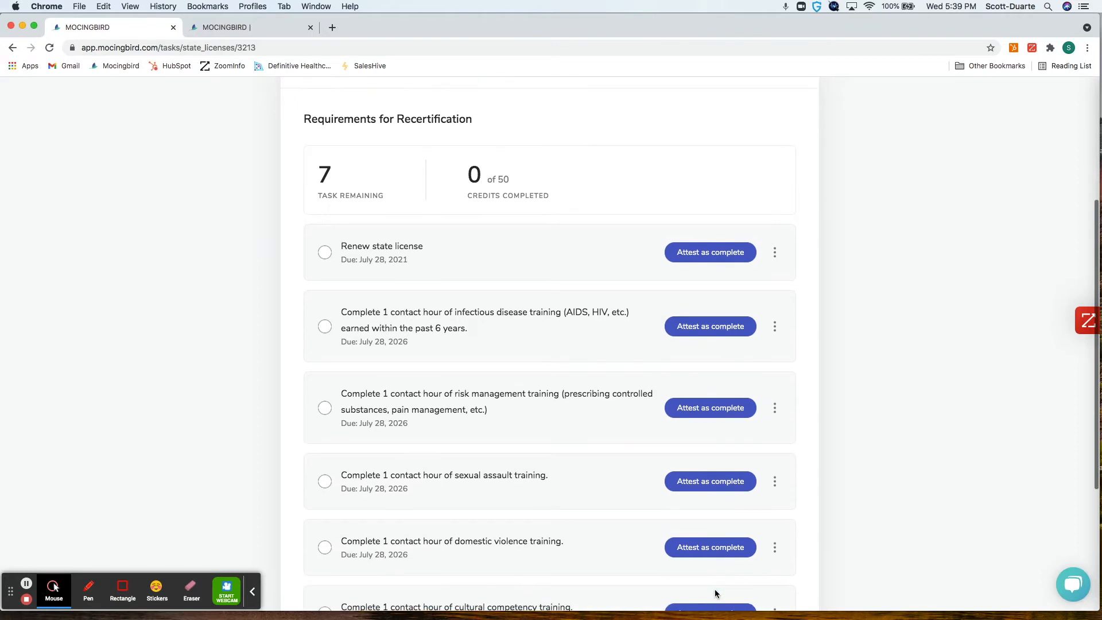
{"action": "scroll", "scroll_direction": "down", "scroll_amount": 3}
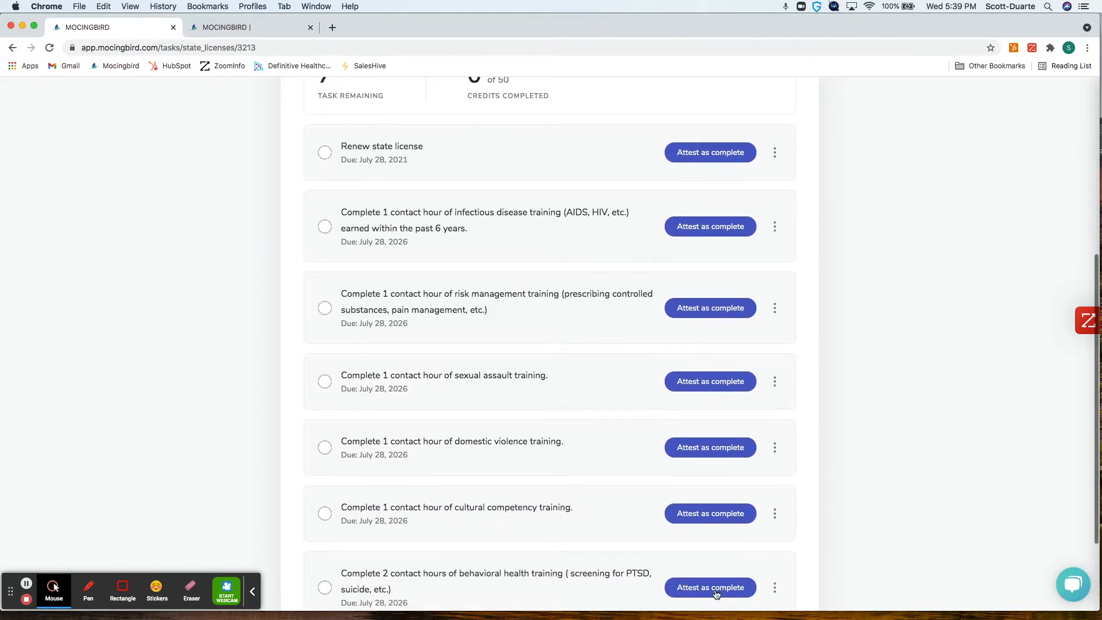
{"action": "scroll", "scroll_direction": "up", "scroll_amount": 3}
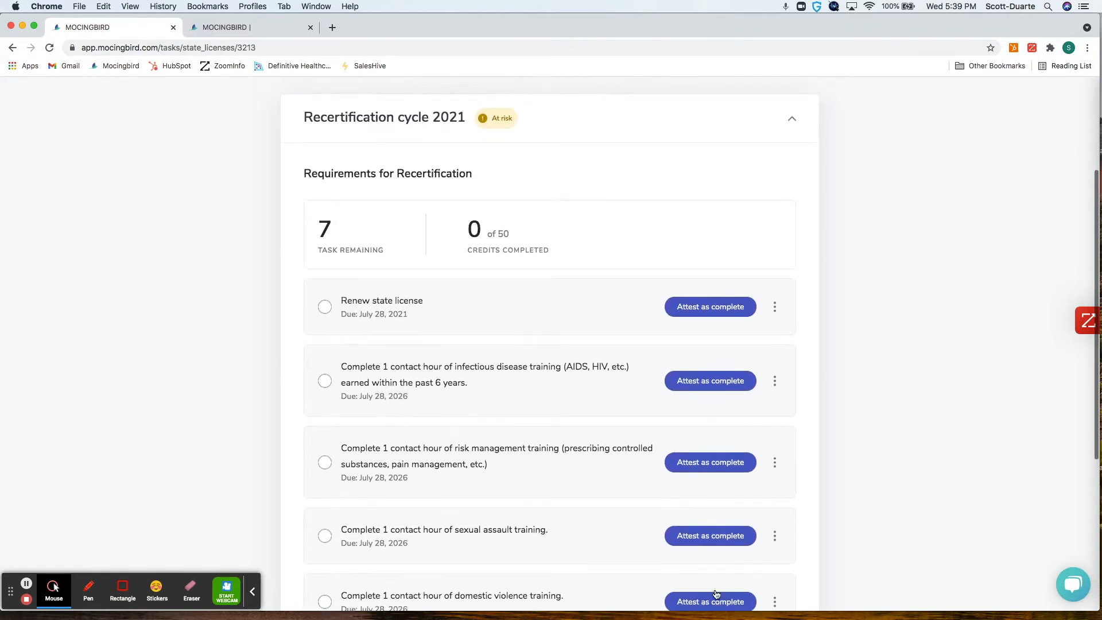
{"action": "scroll", "scroll_direction": "up", "scroll_amount": 3}
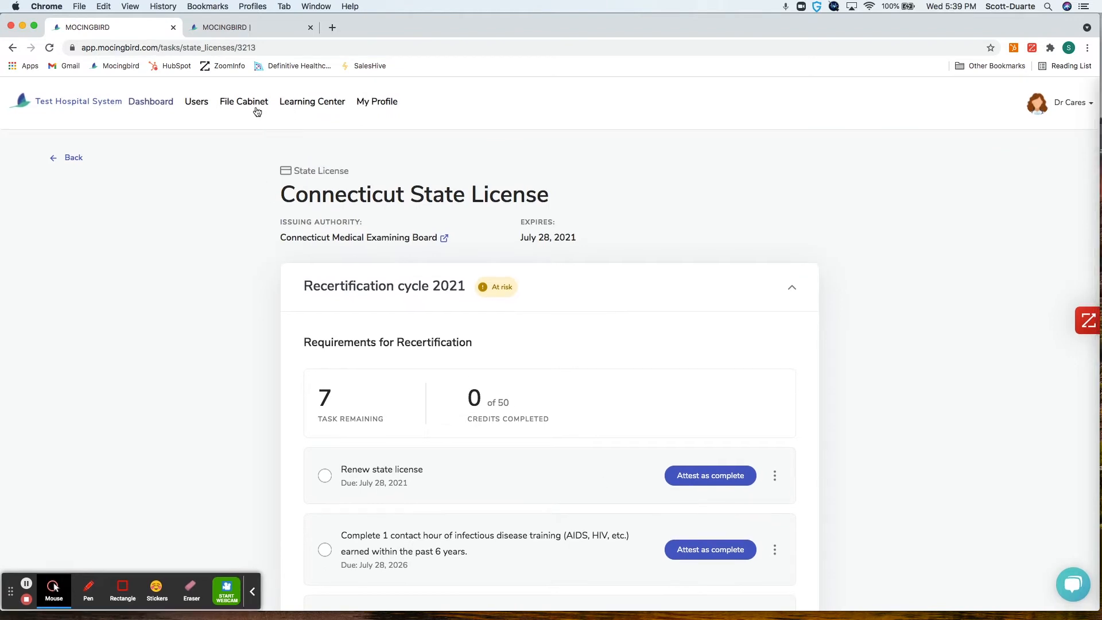
{"action": "left_click", "coordinate": [243, 101]}
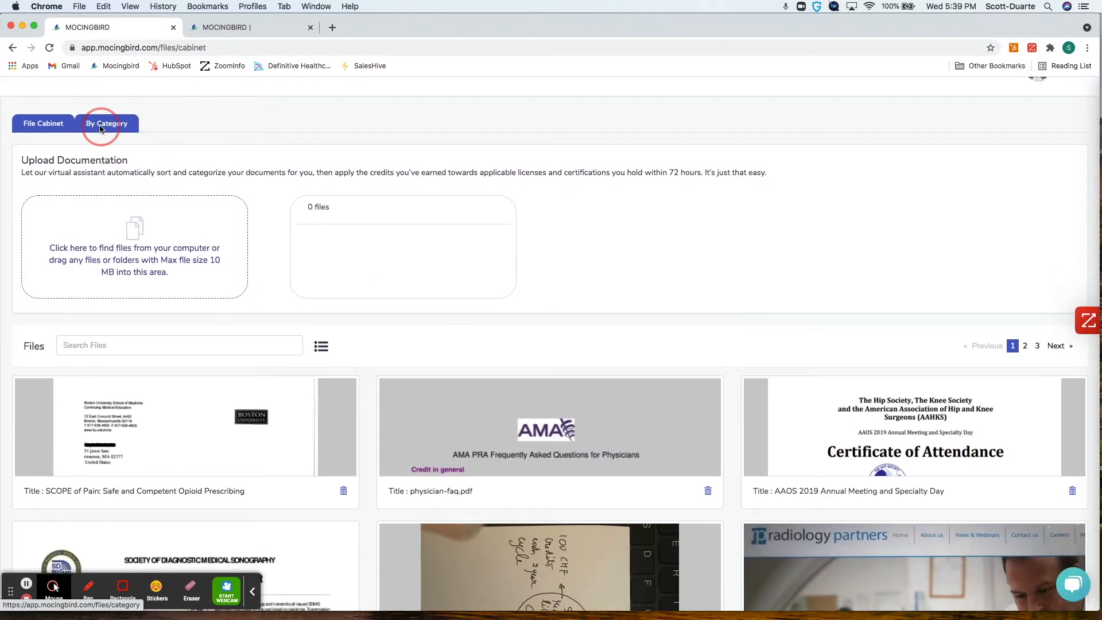
View the uploaded CME certificates grouped By Category with providers, credits and issue dates.
{"action": "left_click", "coordinate": [106, 123]}
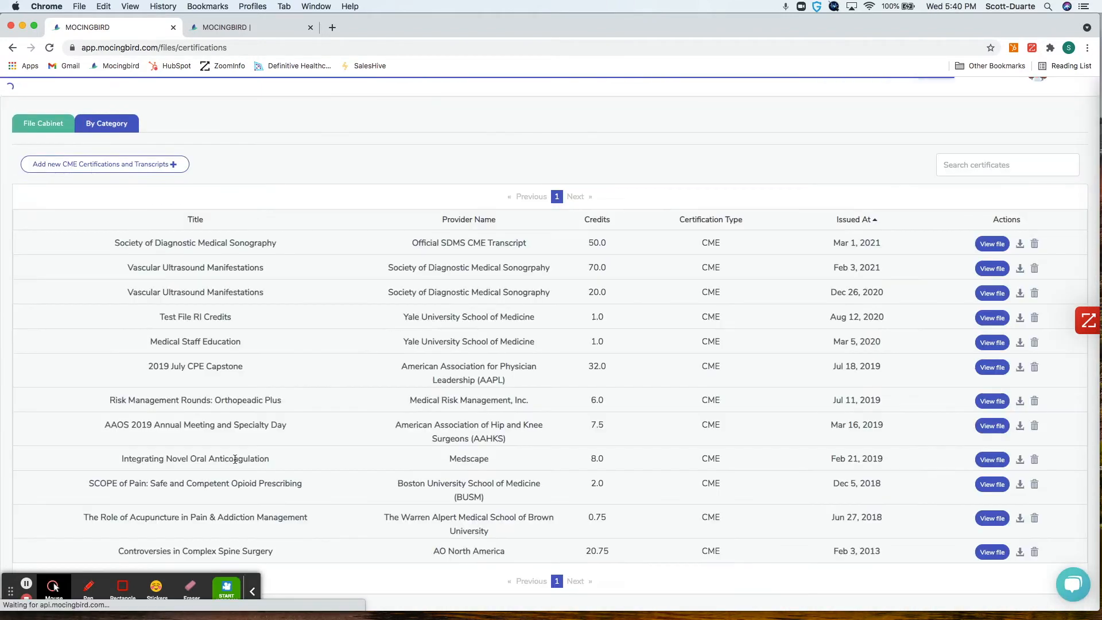
{"action": "scroll", "scroll_direction": "up", "scroll_amount": 3}
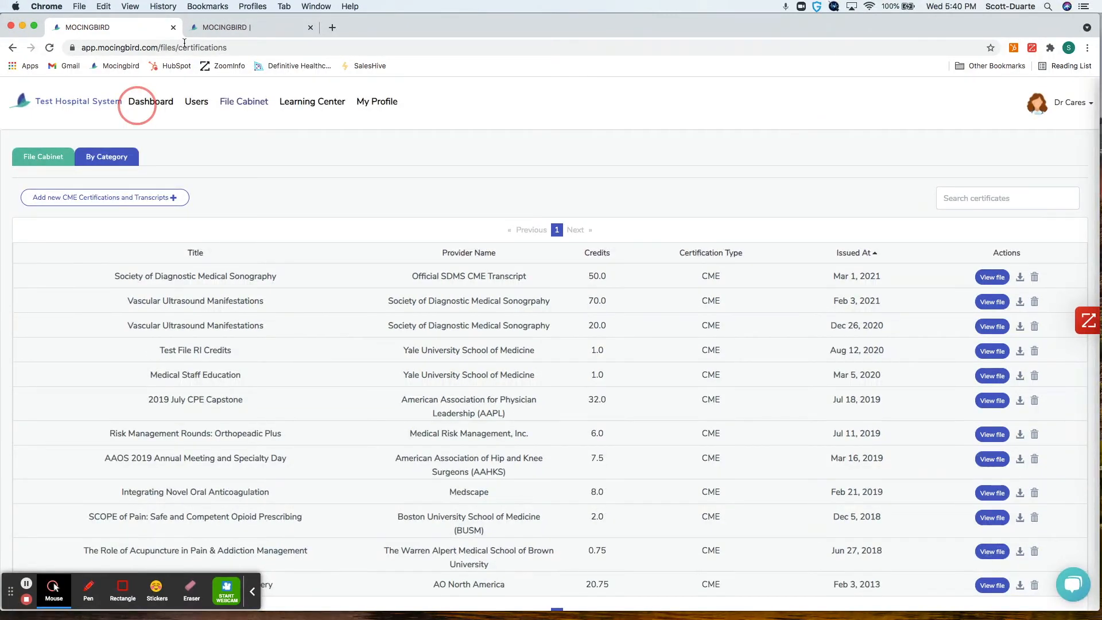
Browse the Learning Center Courses catalog with its credit-type and category filters.
{"action": "left_click", "coordinate": [312, 101]}
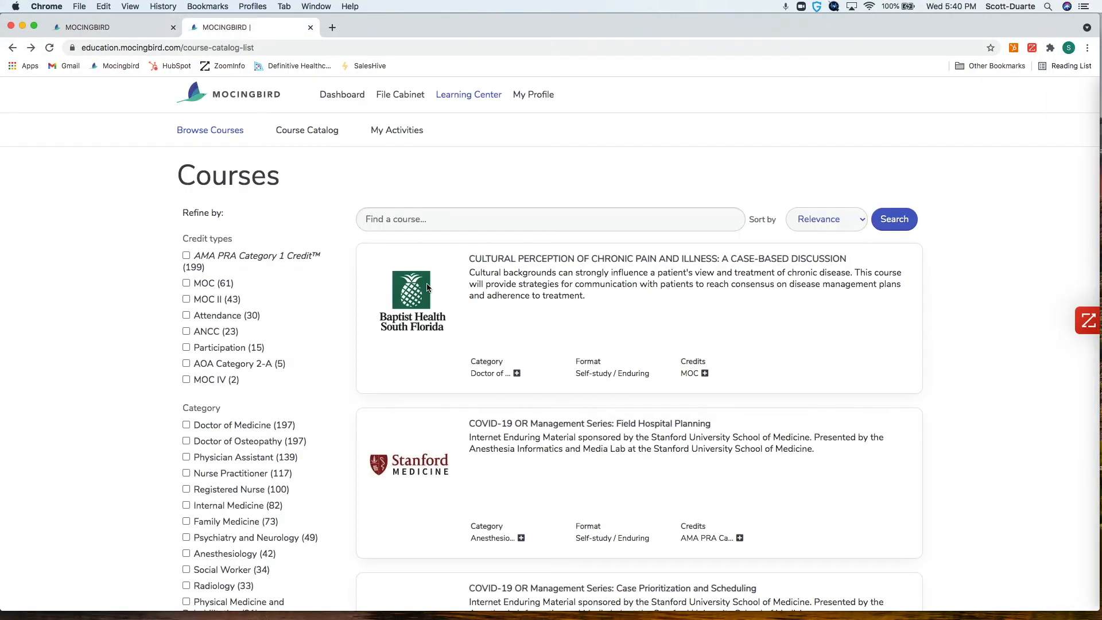
{"action": "scroll", "scroll_direction": "down", "scroll_amount": 3}
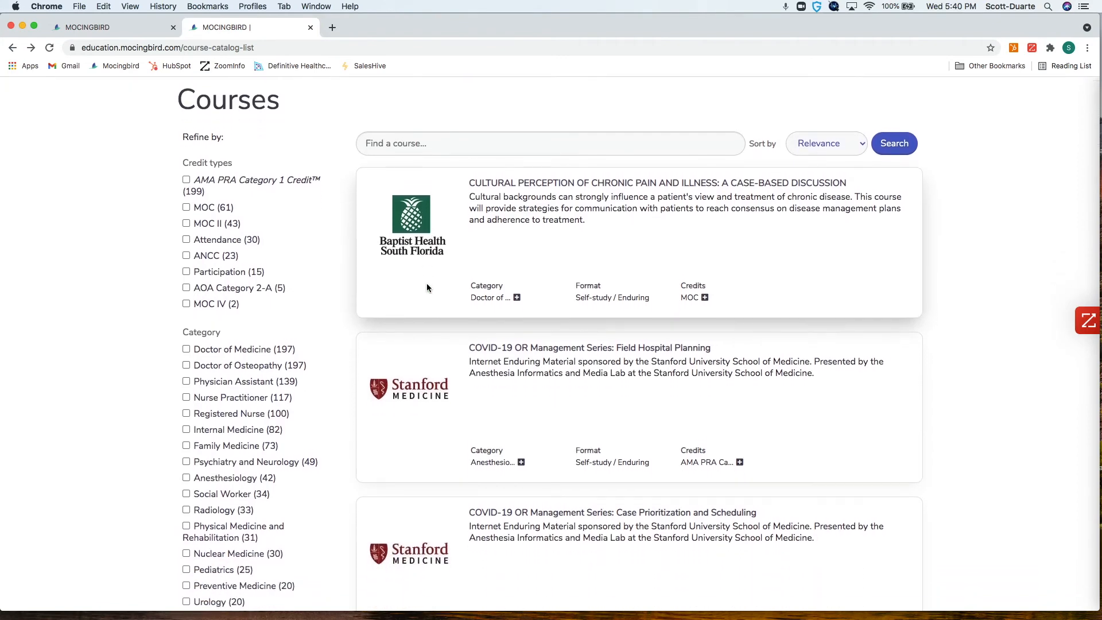
{"action": "scroll", "scroll_direction": "down", "scroll_amount": 3}
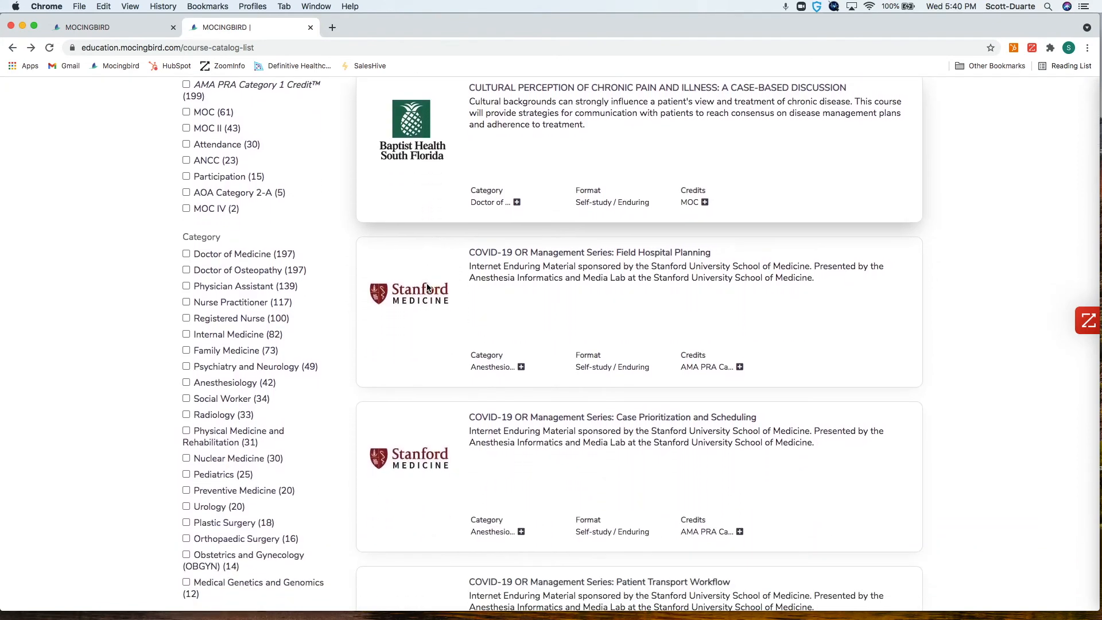
{"action": "scroll", "scroll_direction": "down", "scroll_amount": 3}
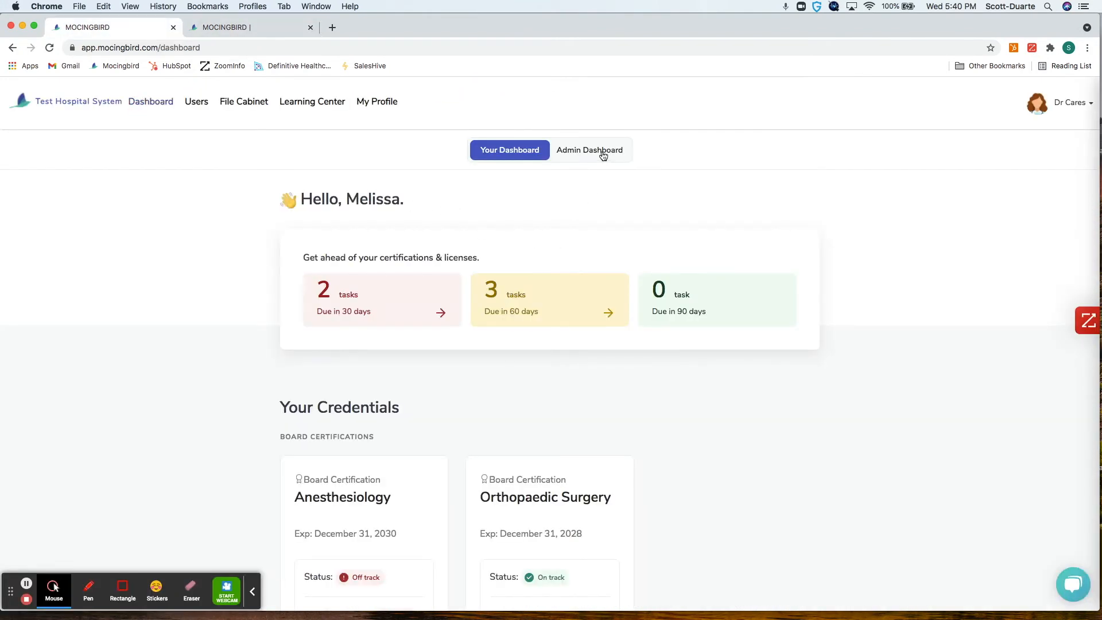
Switch to the Admin Dashboard showing 25% overall compliance and the compliance donut charts.
{"action": "left_click", "coordinate": [589, 150]}
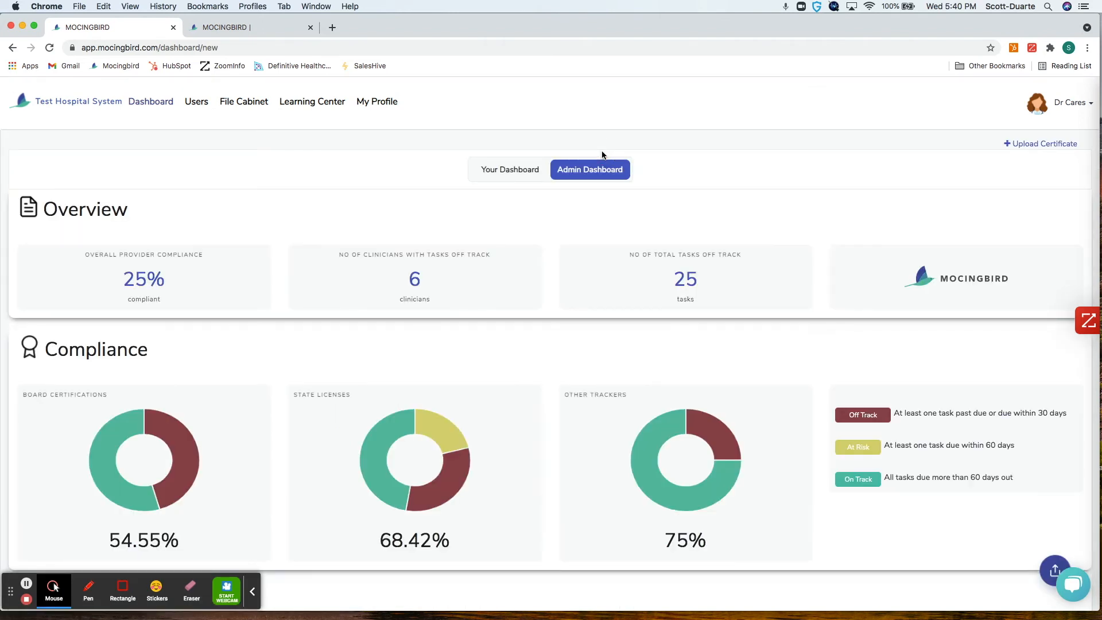
{"action": "mouse_move", "coordinate": [548, 215]}
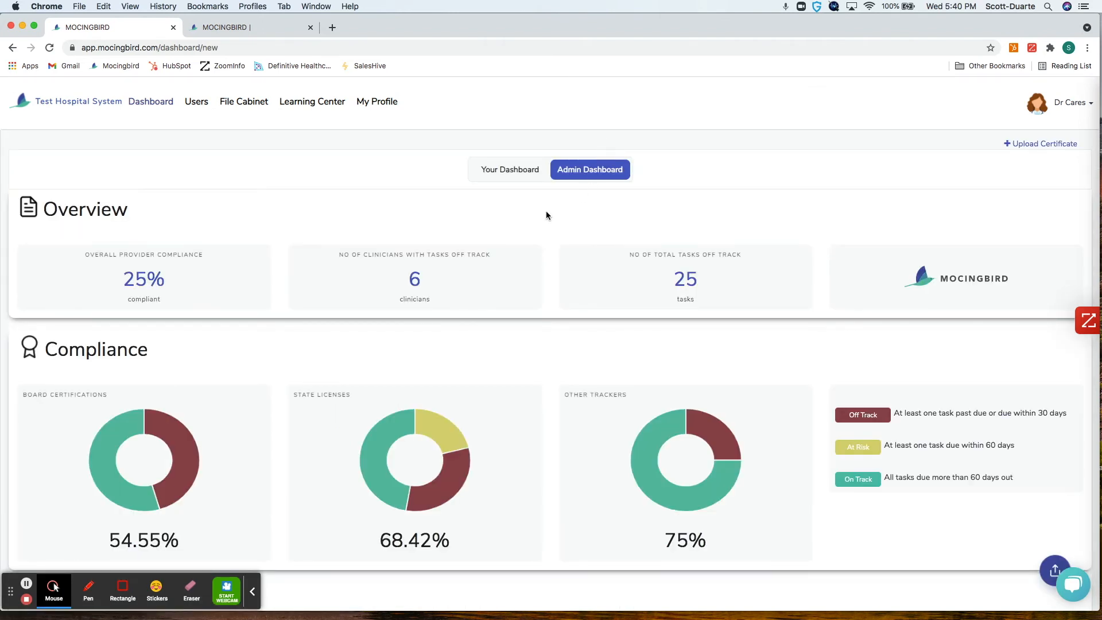
{"action": "scroll", "scroll_direction": "down", "scroll_amount": 3}
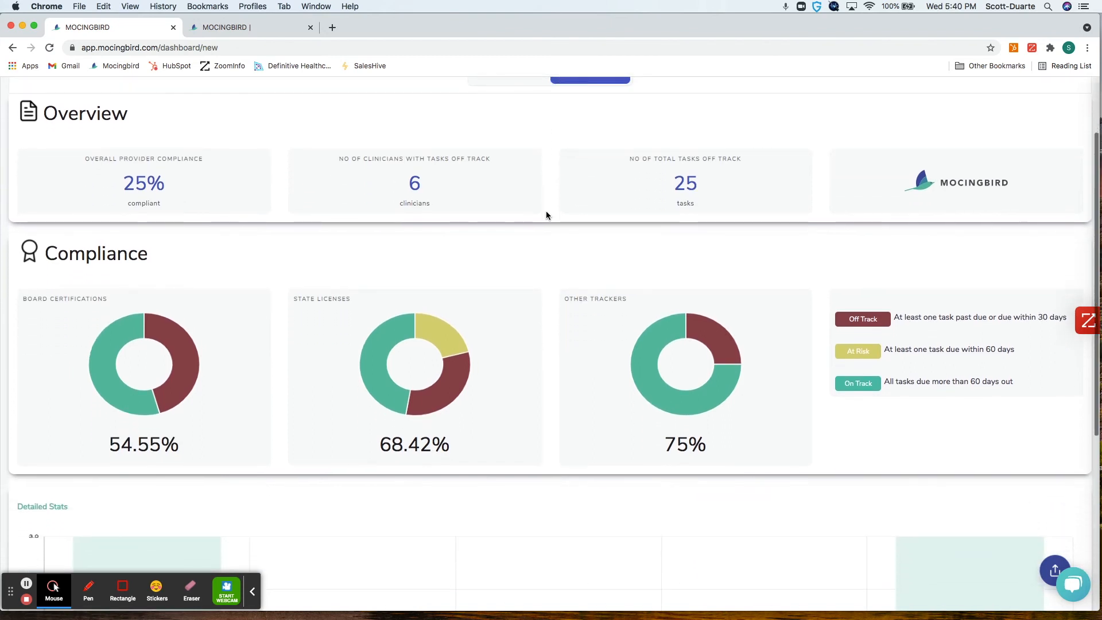
{"action": "scroll", "scroll_direction": "down", "scroll_amount": 3}
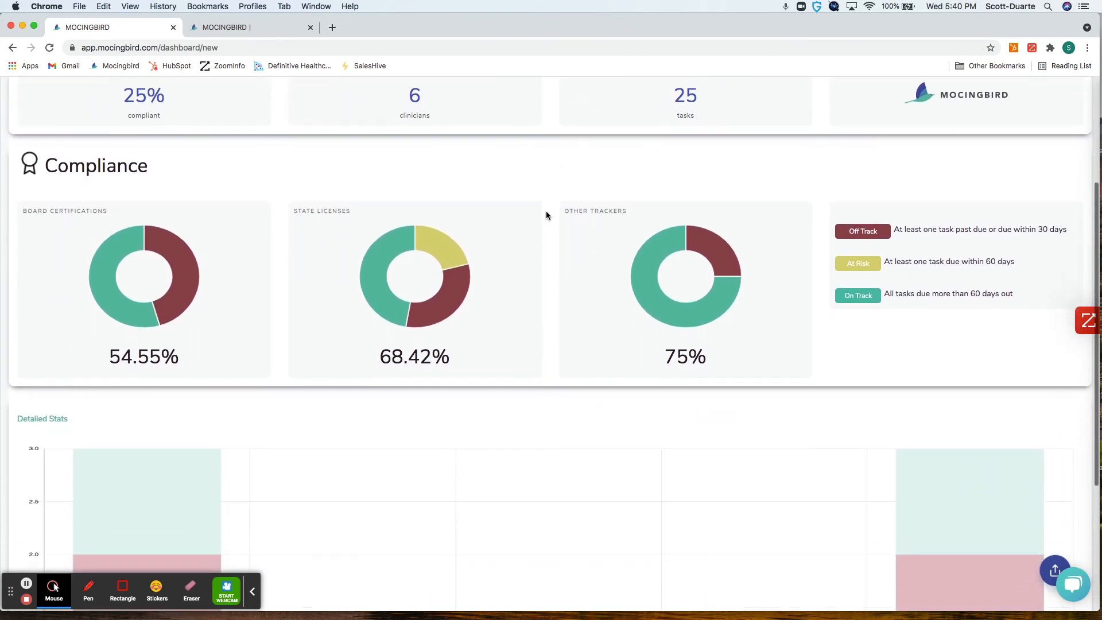